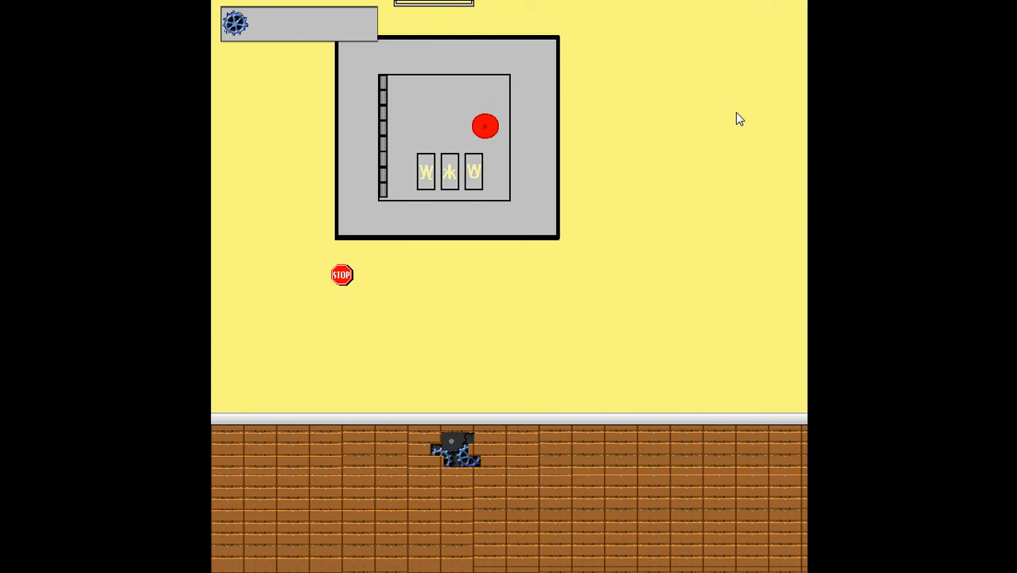
pyautogui.moveTo(444, 109)
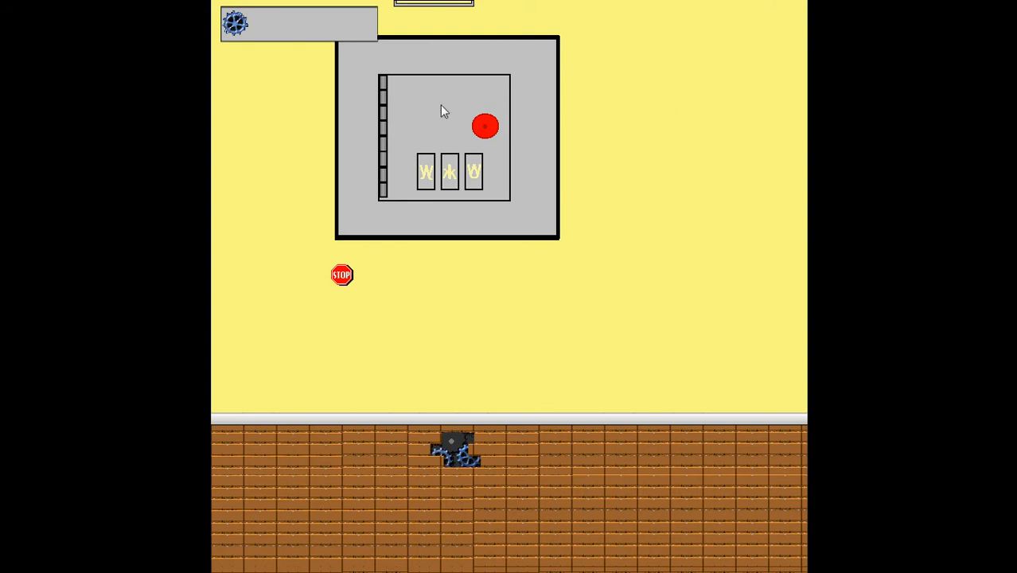
pyautogui.moveTo(242, 35)
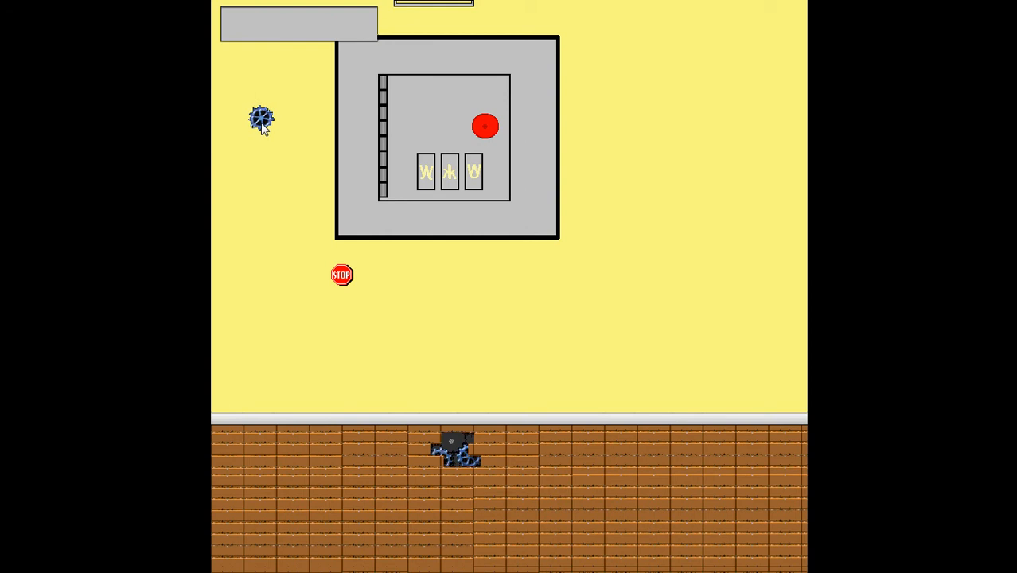
# - Use the gear on its target so the brick room with the dark doorway is reached
pyautogui.moveTo(261, 117); pyautogui.dragTo(313, 328)
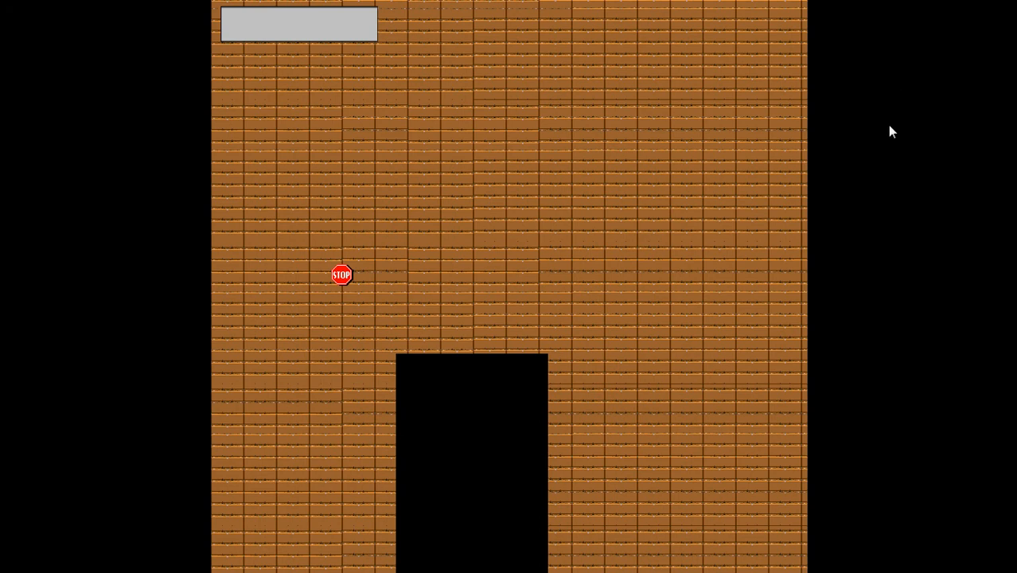
pyautogui.moveTo(739, 185)
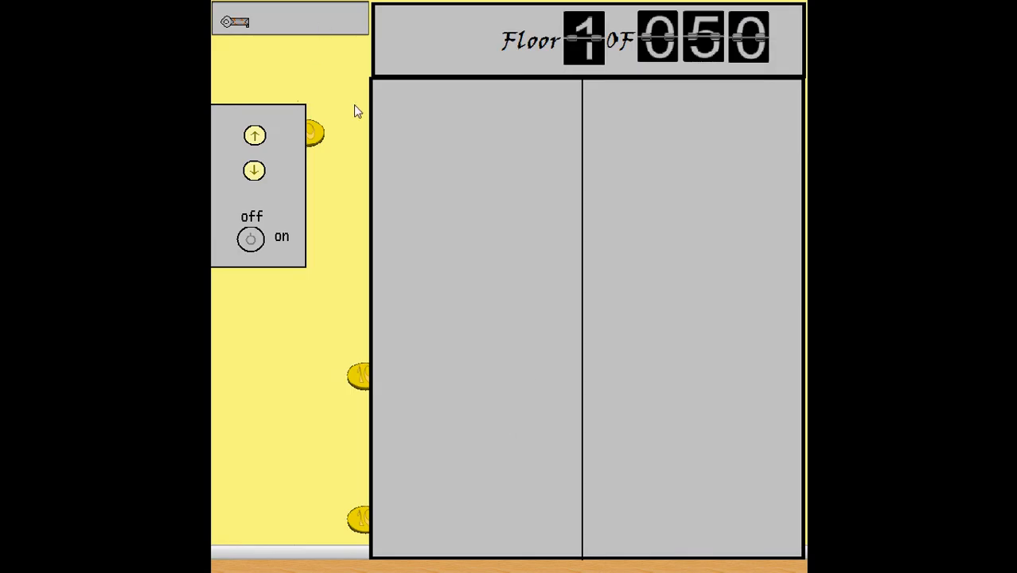
pyautogui.moveTo(335, 38)
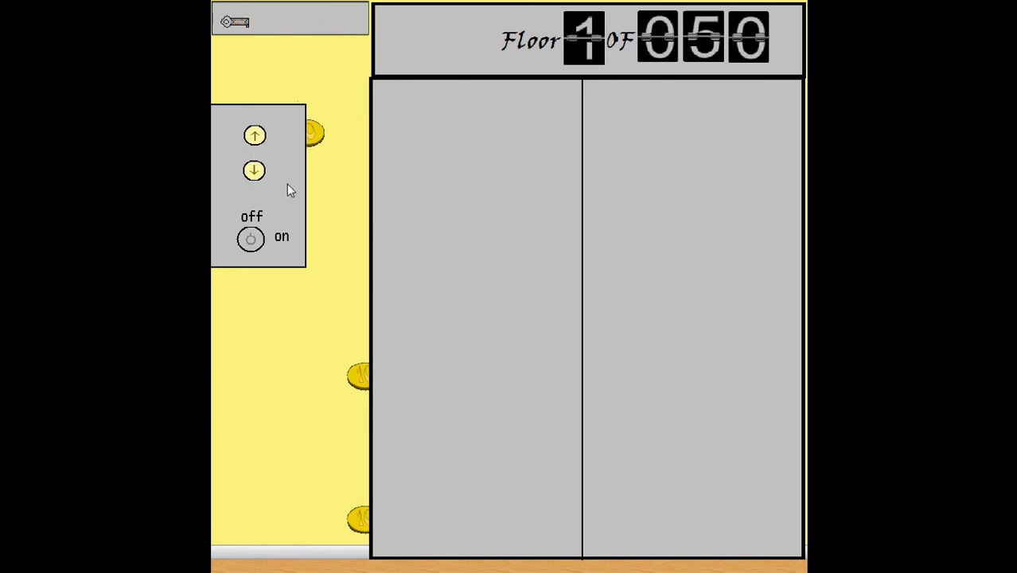
pyautogui.moveTo(316, 171)
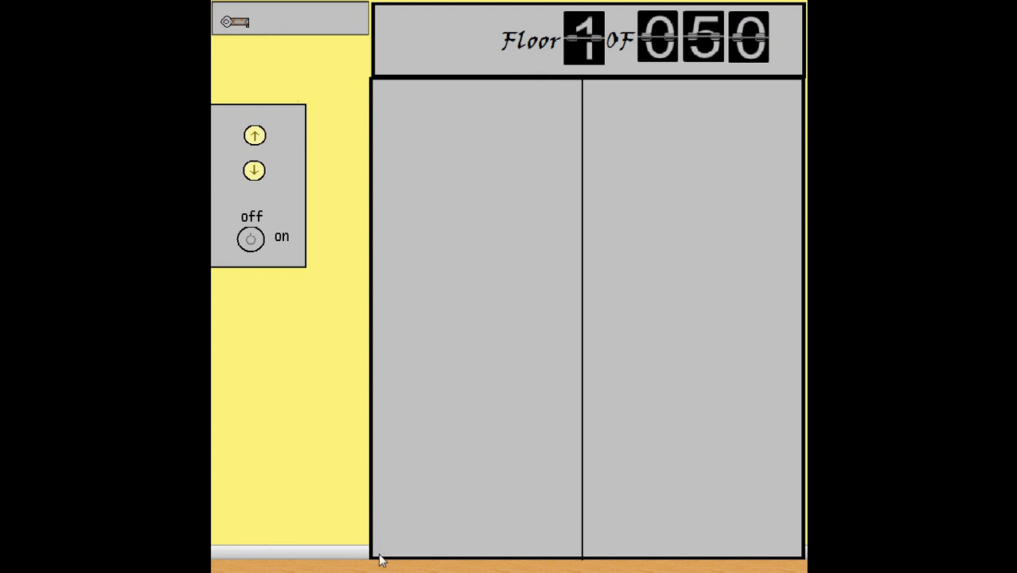
# - Carry the key from the inventory bar to the floor-1 elevator's off/on switch
pyautogui.moveTo(236, 21); pyautogui.dragTo(254, 135)
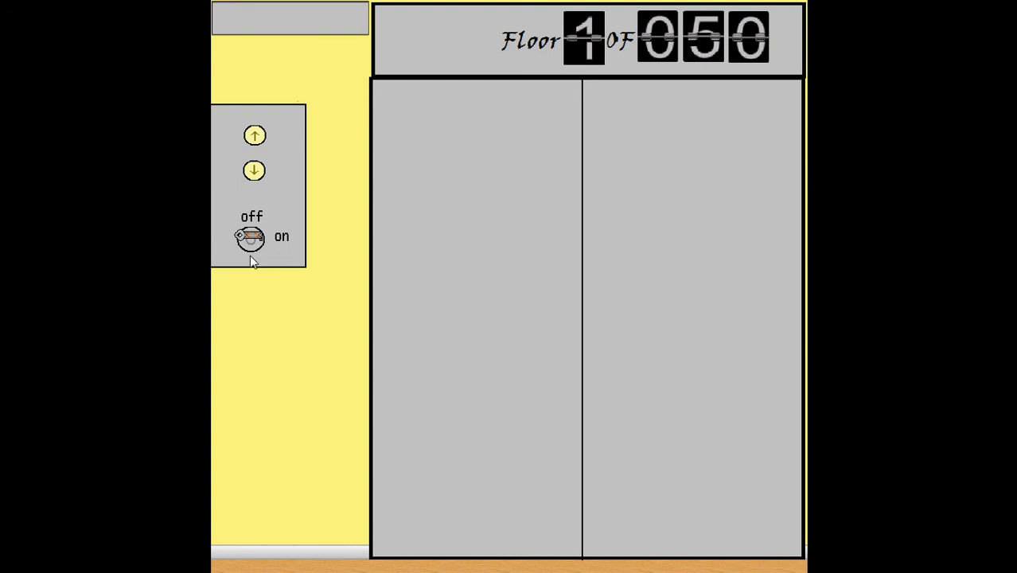
pyautogui.moveTo(292, 283)
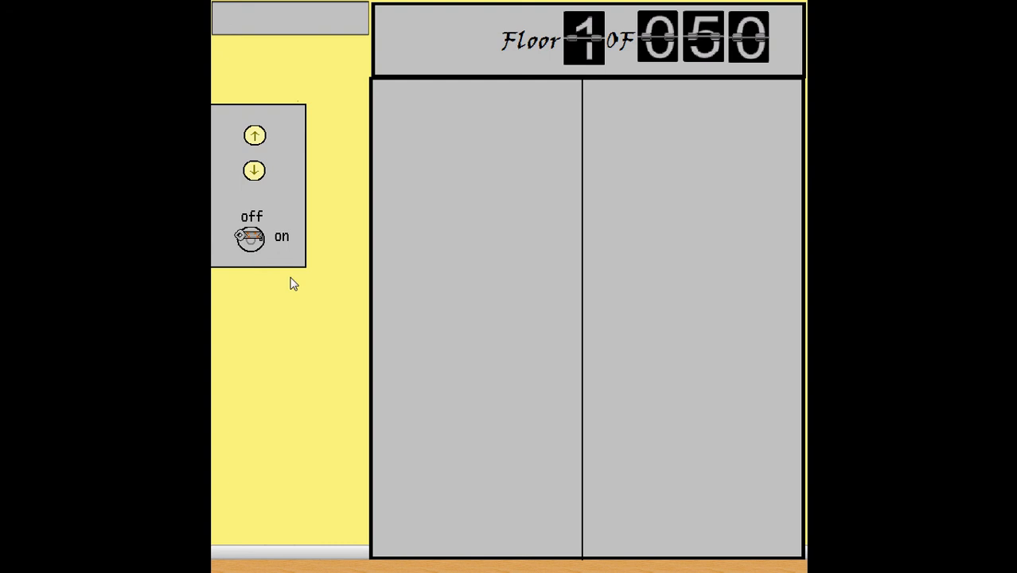
pyautogui.moveTo(263, 167)
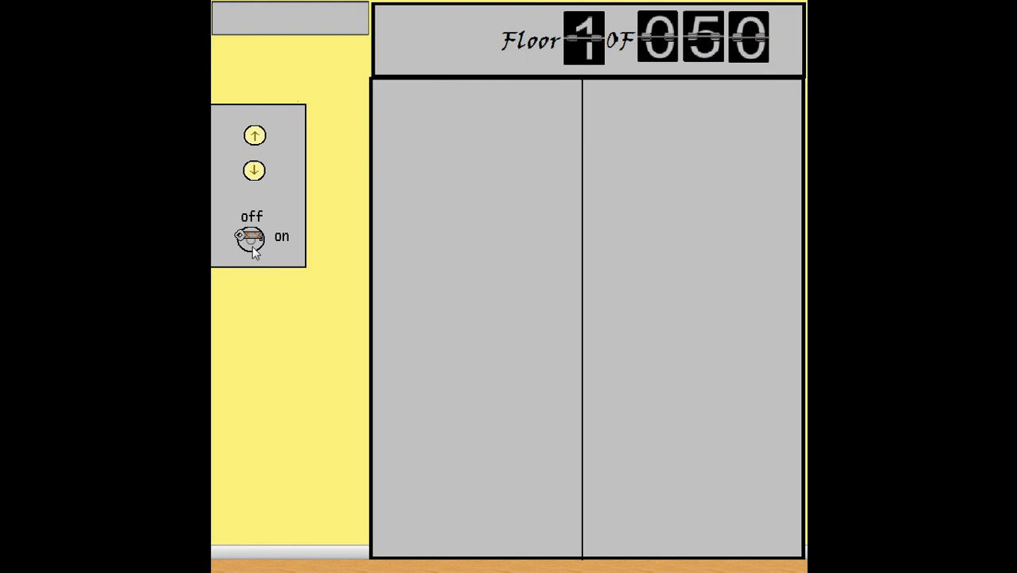
pyautogui.moveTo(269, 272)
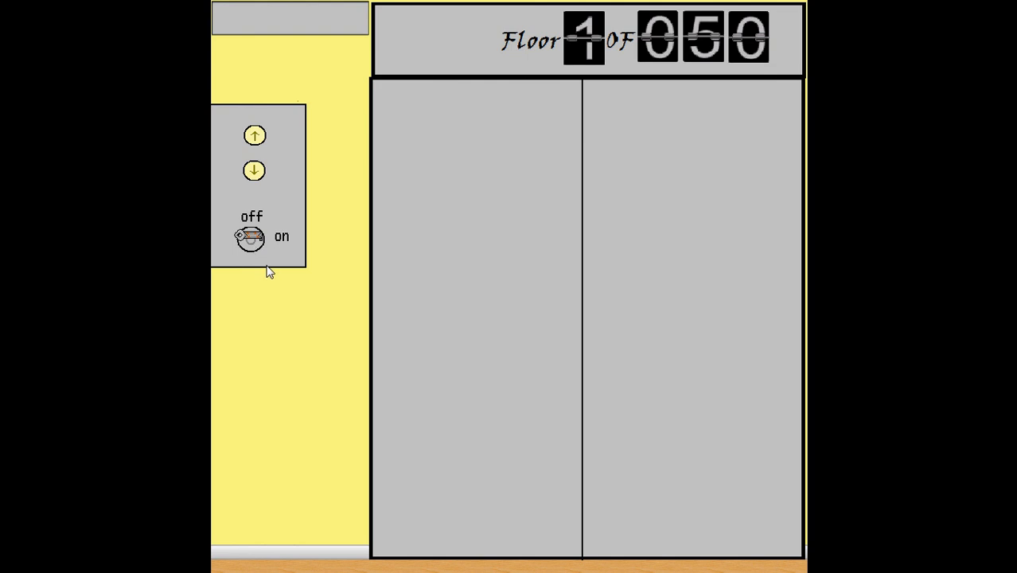
pyautogui.moveTo(311, 337)
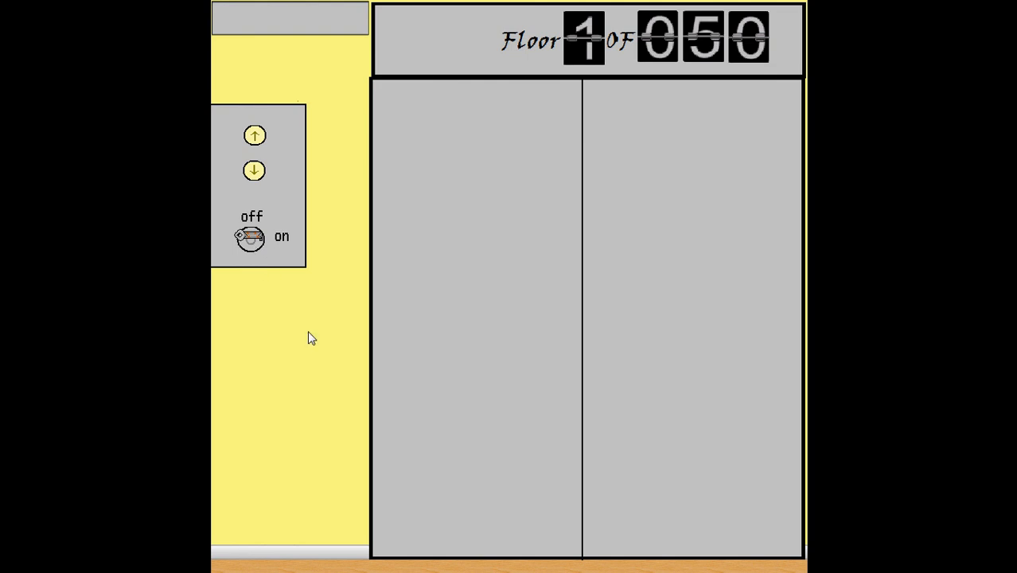
# - Turn the key in the off/on switch so the elevator powers on
pyautogui.click(13, 557)
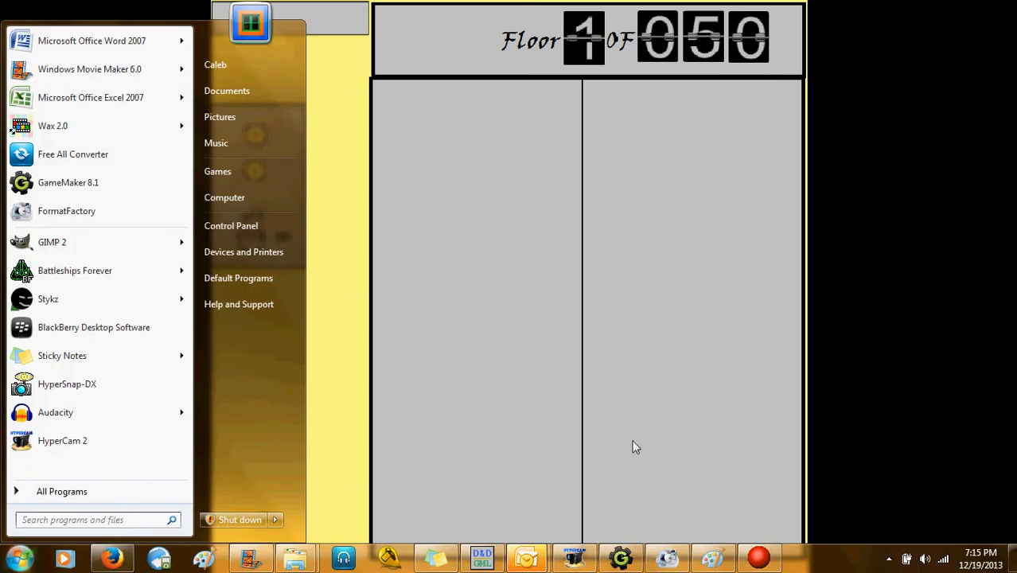
pyautogui.moveTo(875, 270)
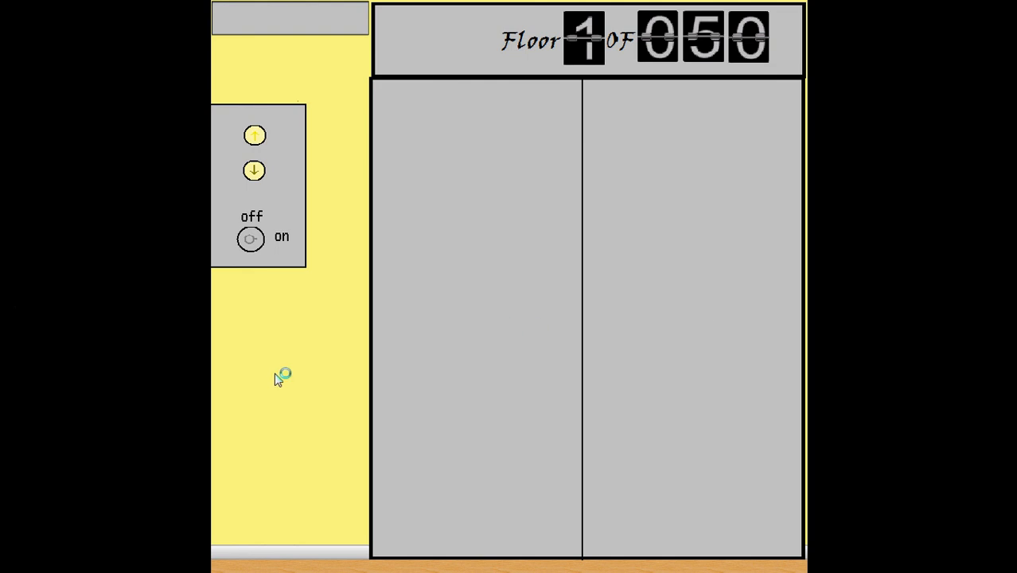
pyautogui.moveTo(257, 135)
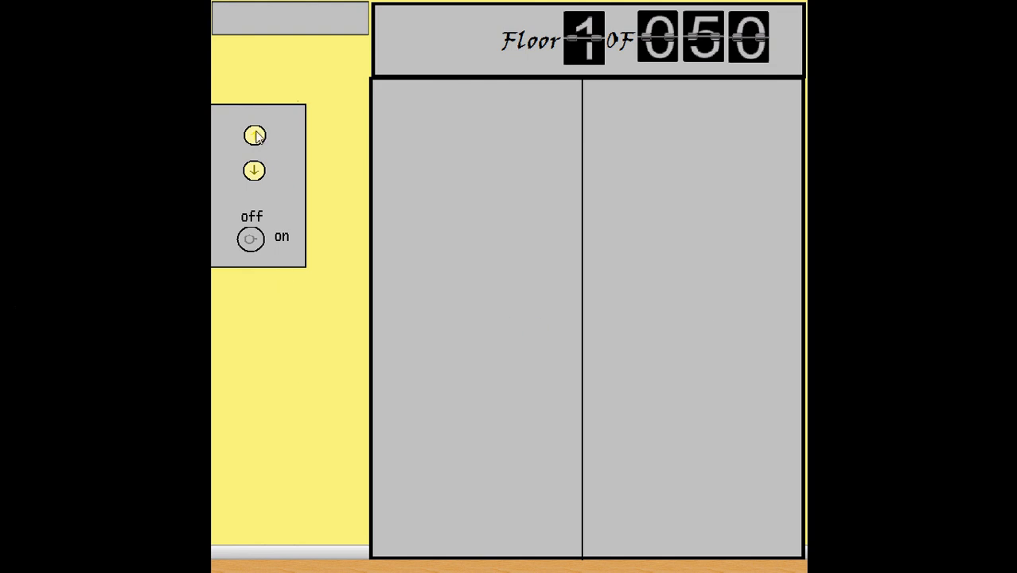
# - Call the elevator with the up-arrow button so its doors open
pyautogui.click(254, 134)
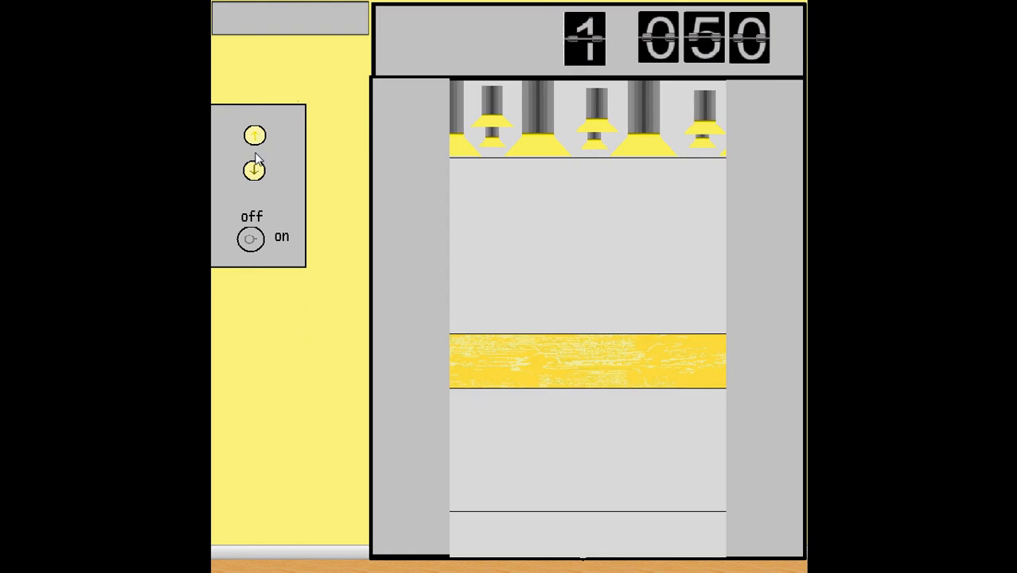
pyautogui.moveTo(273, 186)
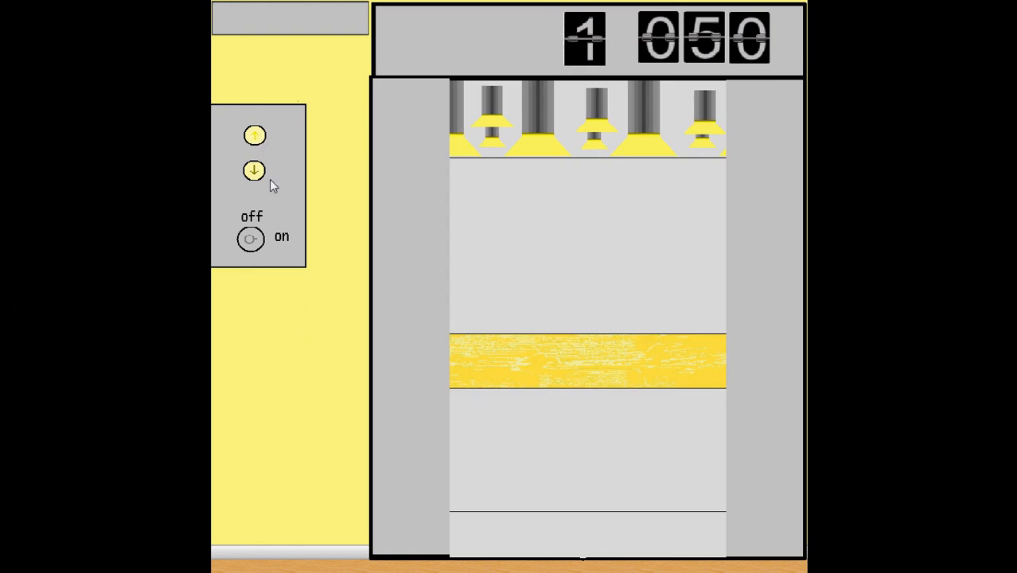